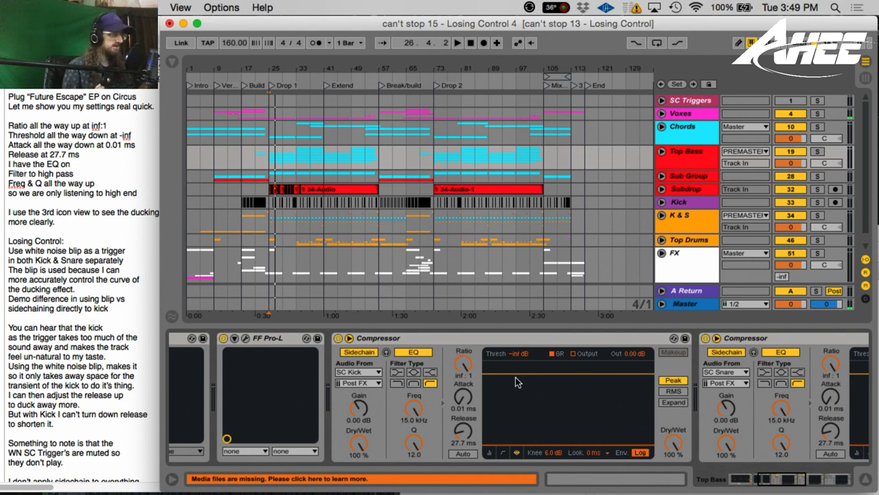
mouse_move(336, 315)
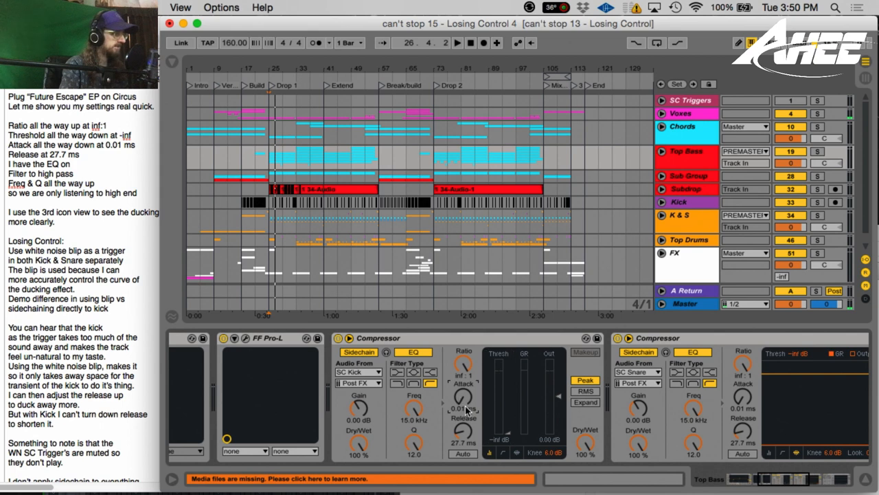
mouse_move(472, 439)
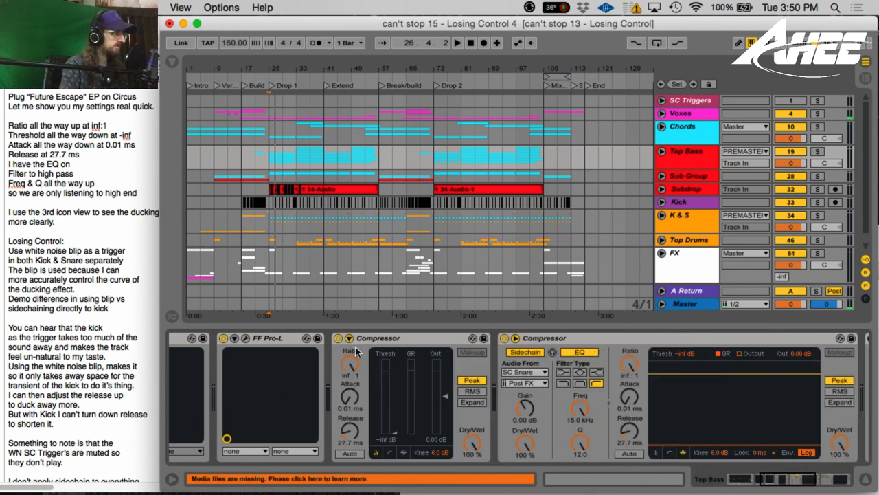
- Review the SC Kick compressor's sidechain EQ (15 kHz, Q 12), then select the SC Triggers group
click(349, 338)
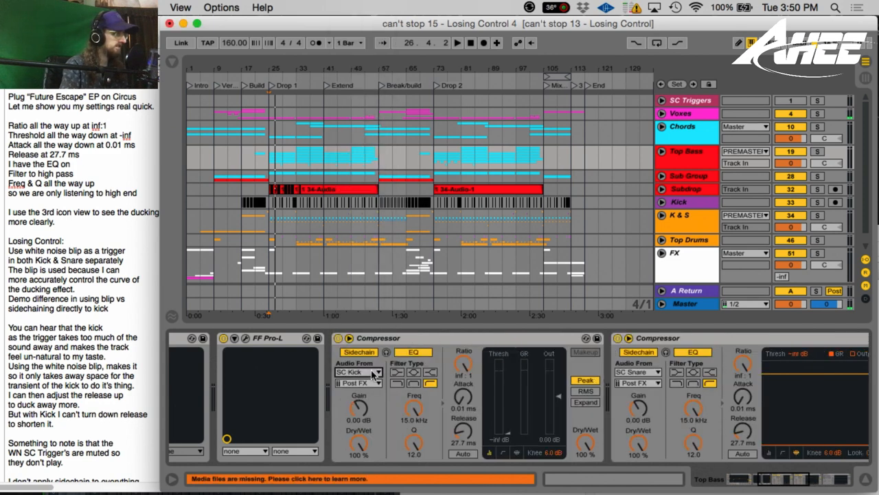
click(355, 371)
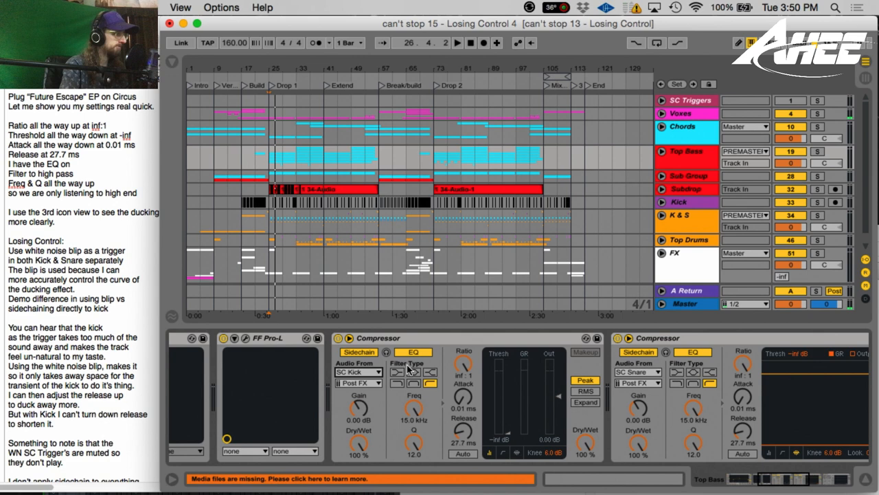
click(412, 352)
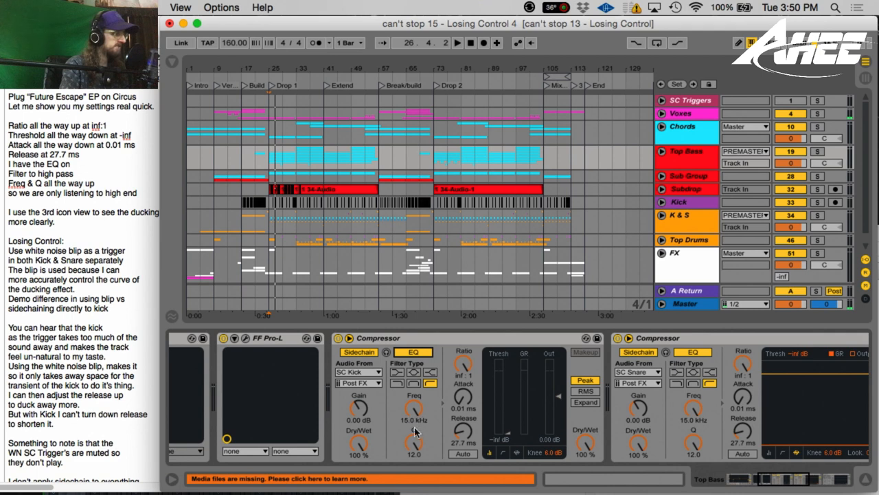
mouse_move(475, 398)
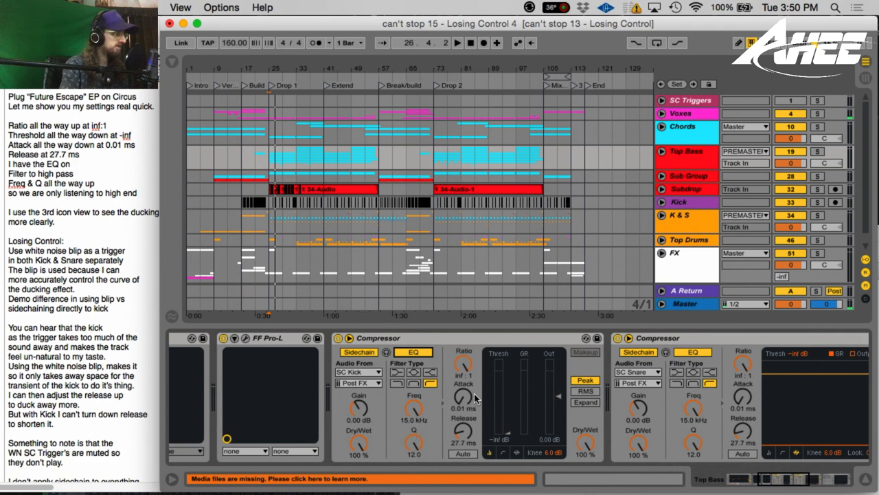
mouse_move(520, 440)
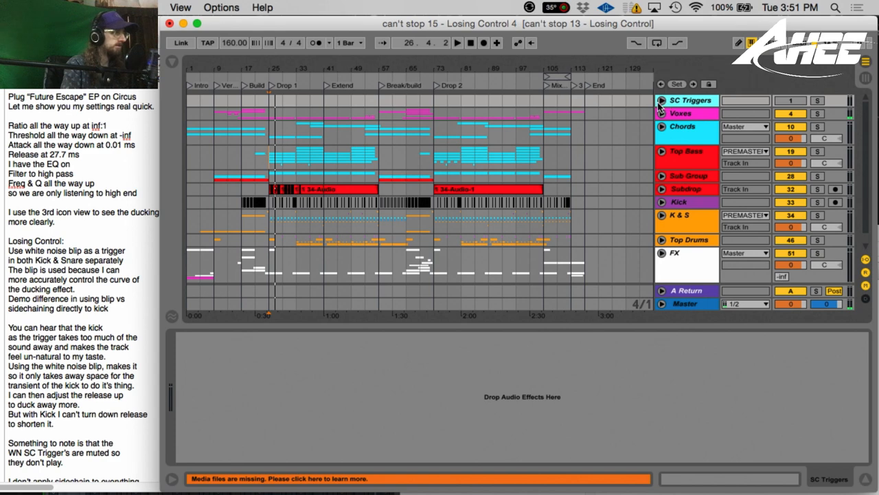
- Unfold the SC Triggers group to show the SC Kick and SC Snare blip clips around Drop 1
click(662, 100)
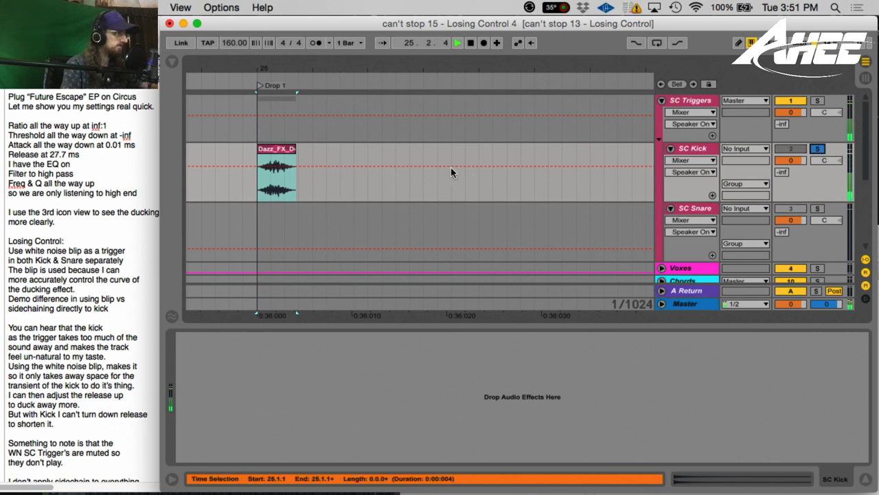
click(469, 43)
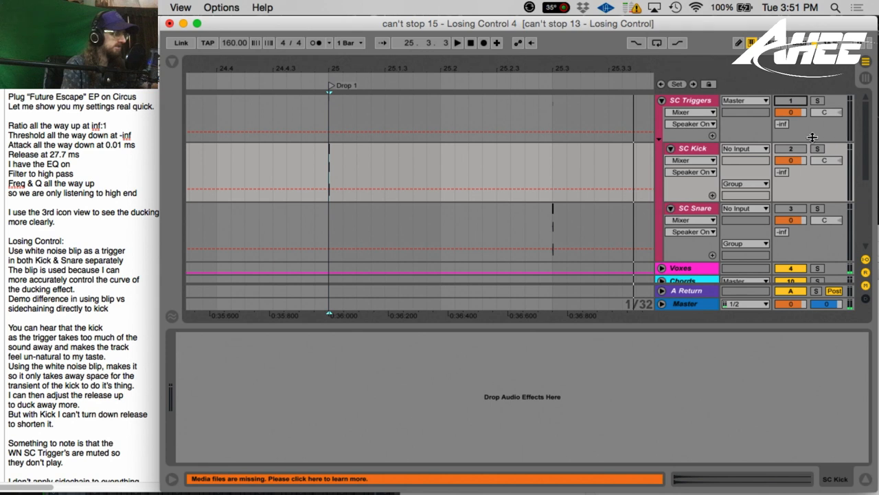
mouse_move(662, 104)
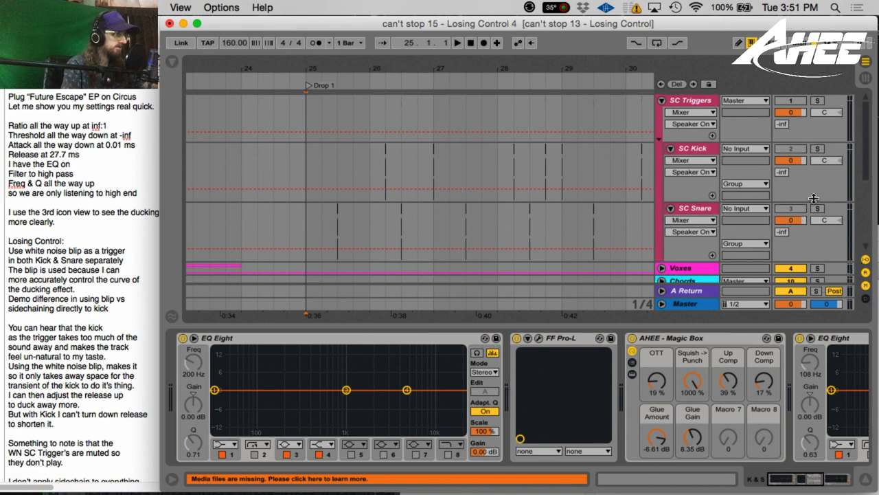
- Select the SC Kick trigger track to view its blips across the Drop section
click(817, 100)
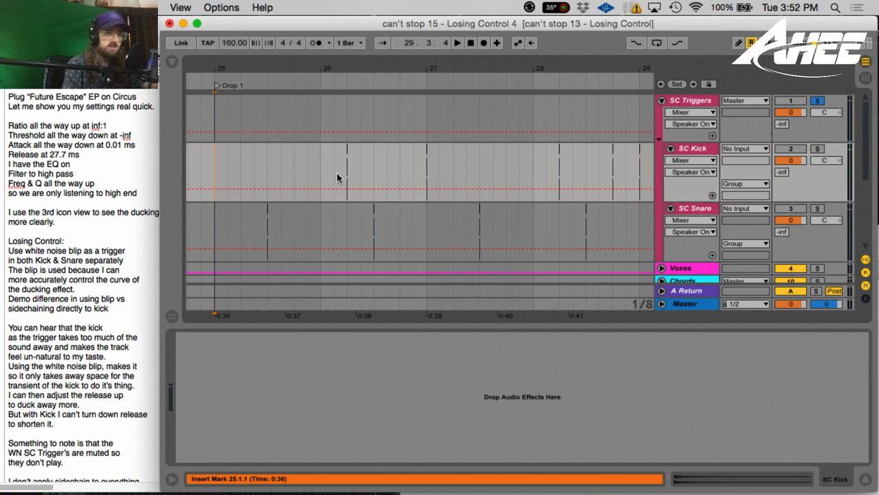
mouse_move(369, 179)
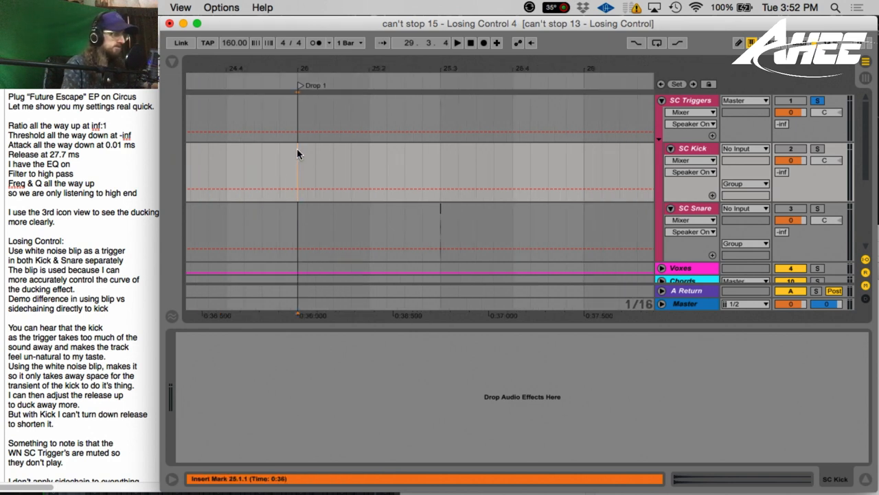
mouse_move(297, 166)
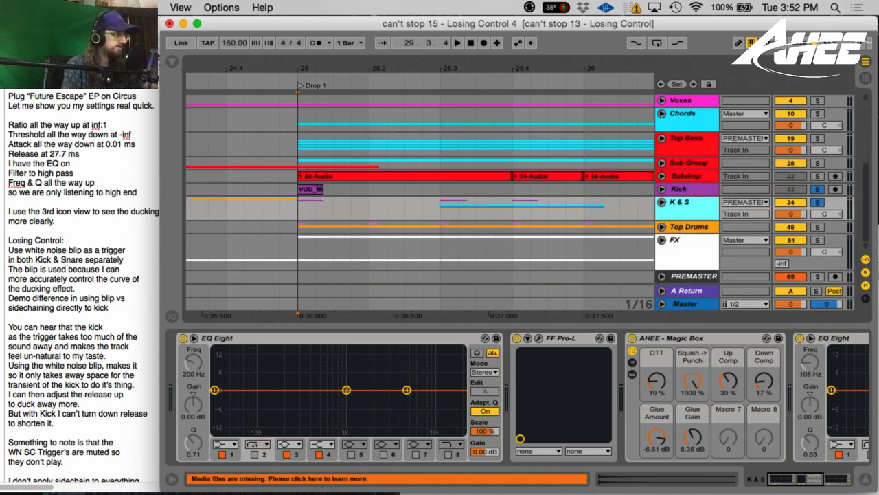
mouse_move(693, 150)
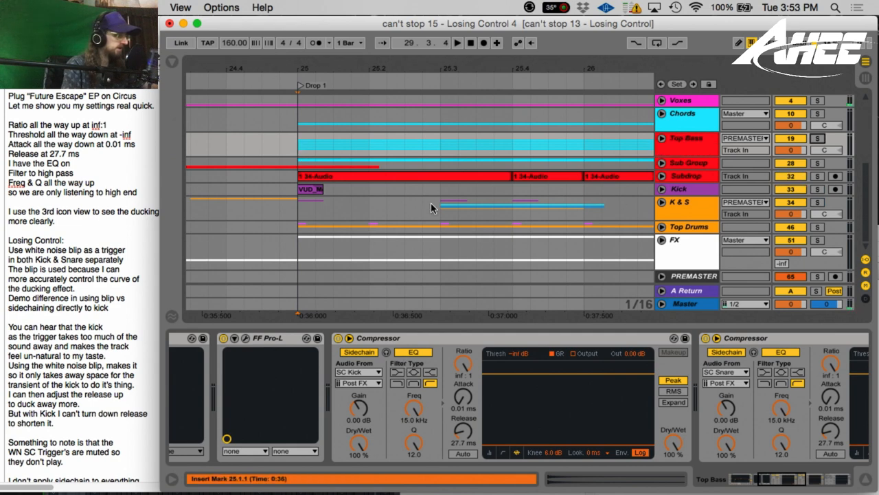
- Show the track's two Compressors keyed from SC Kick and SC Snare in Device View
click(456, 43)
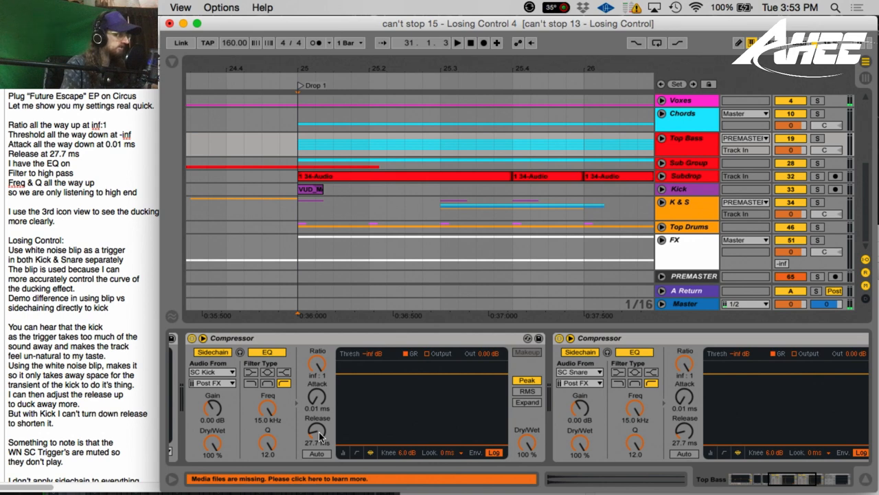
click(457, 42)
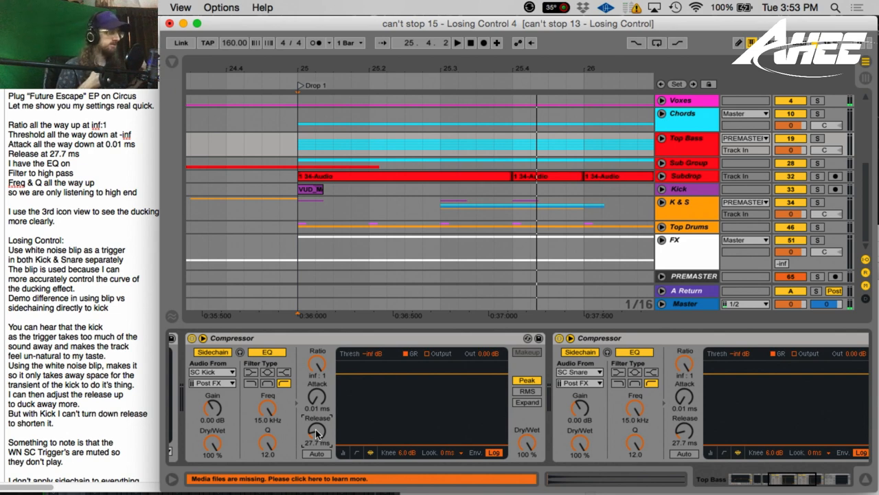
mouse_move(292, 387)
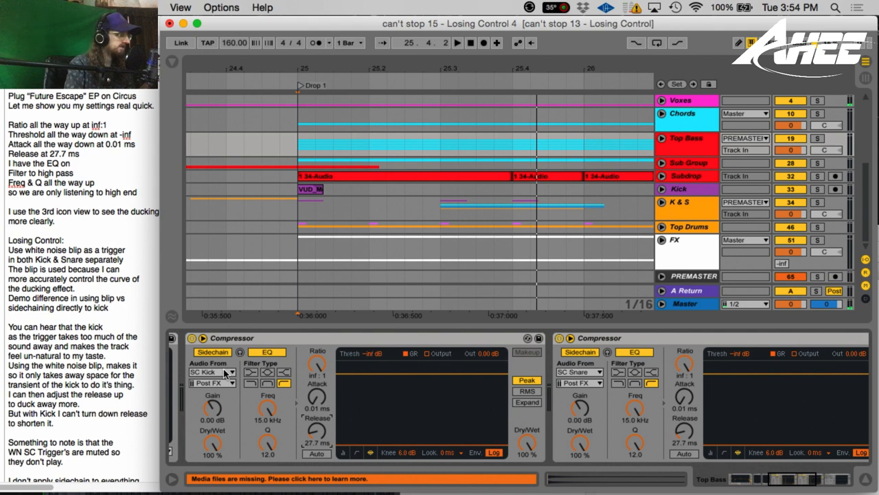
click(229, 371)
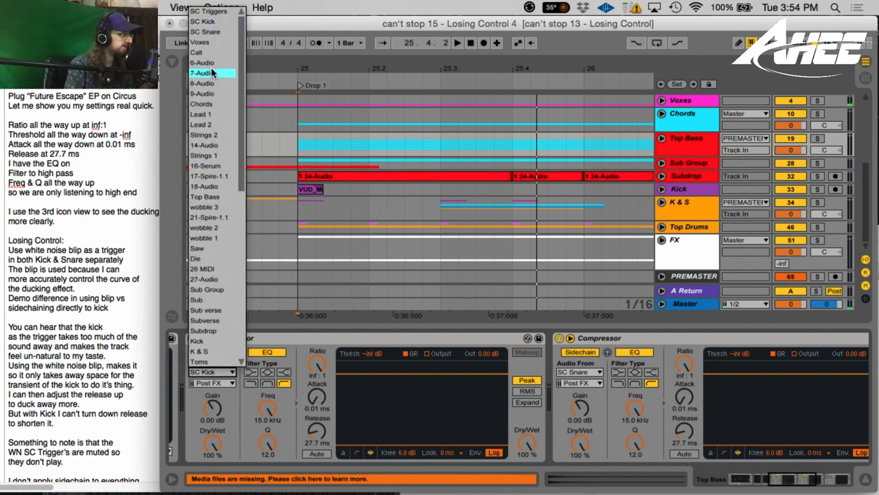
mouse_move(212, 300)
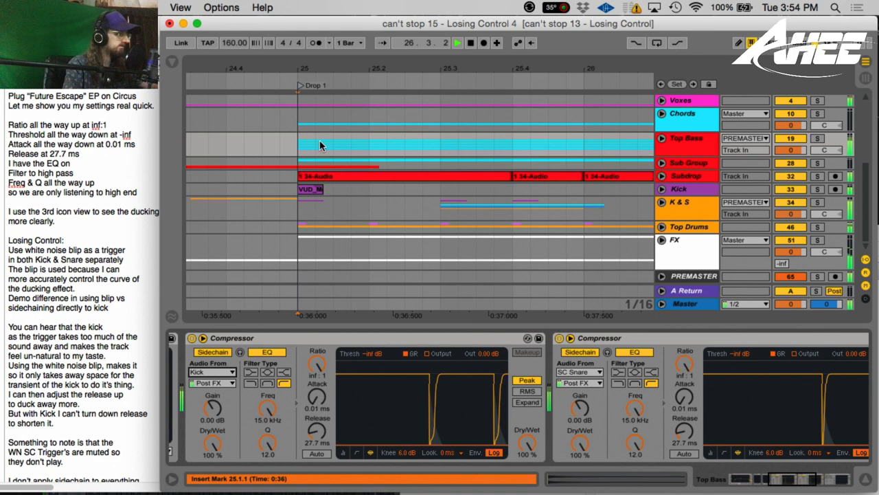
click(456, 42)
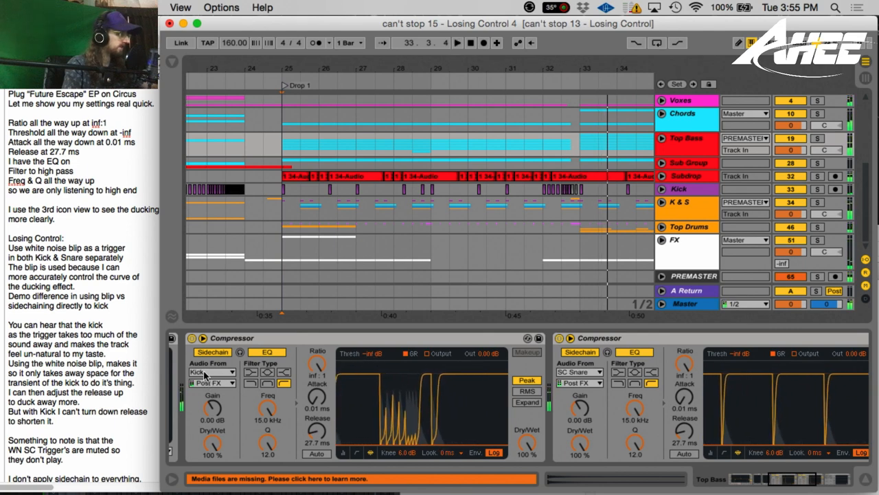
click(212, 371)
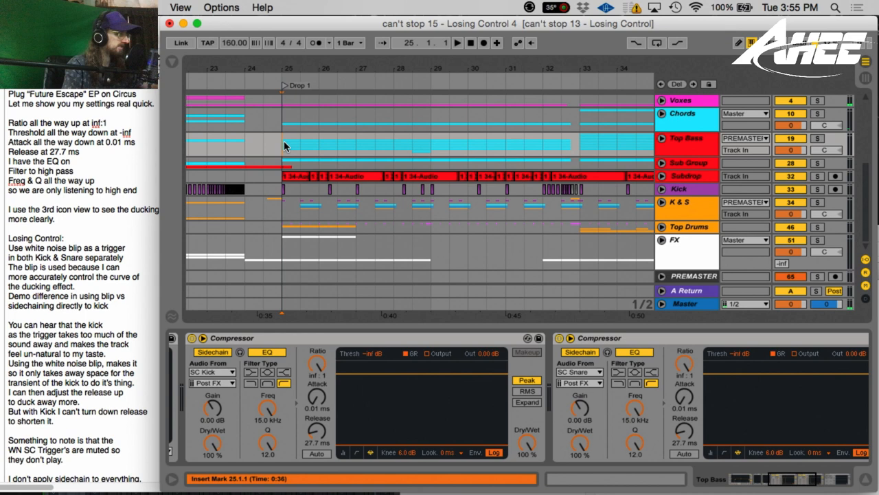
click(456, 42)
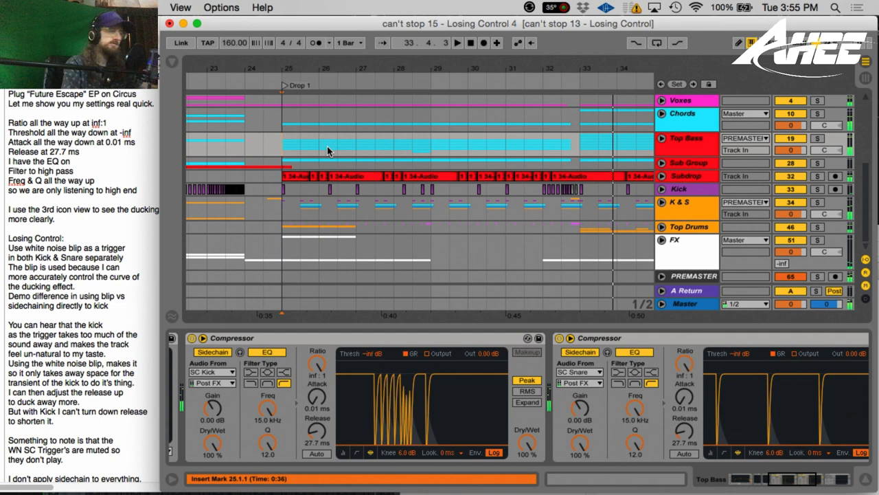
click(302, 176)
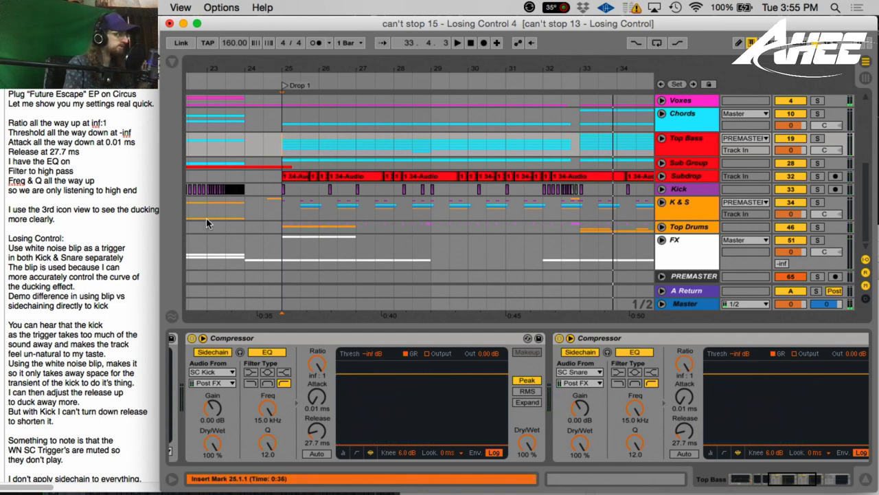
mouse_move(247, 221)
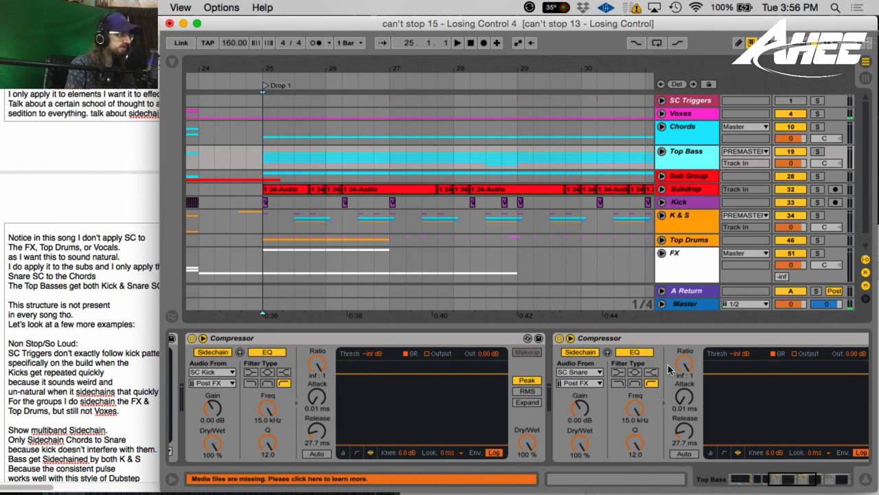
- Select the Top Drums group to show its Pro-L limiter and two sidechained Compressors
click(685, 151)
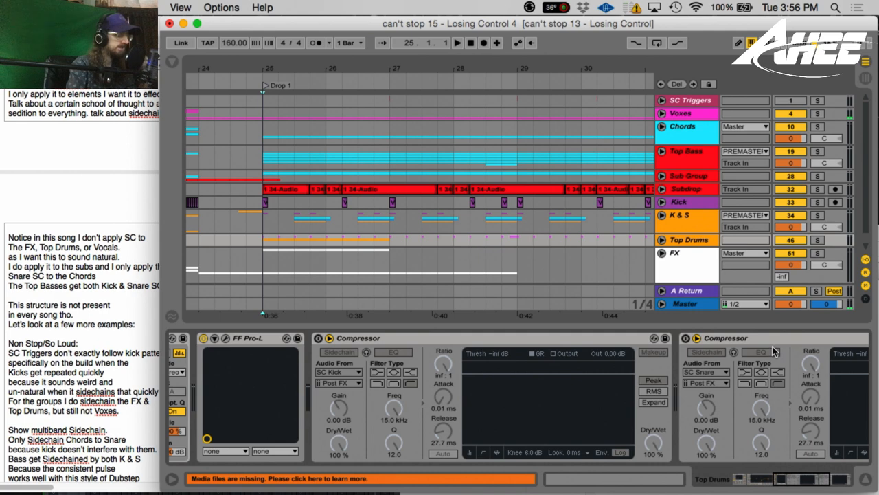
mouse_move(767, 261)
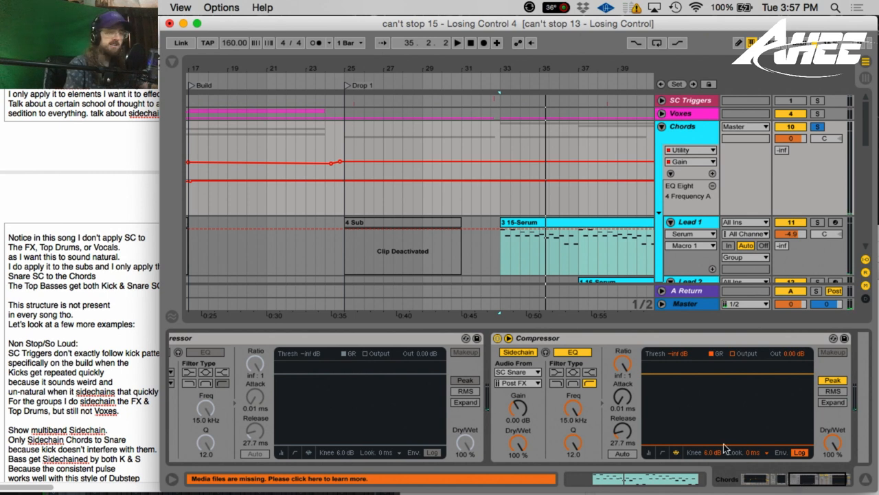
mouse_move(687, 434)
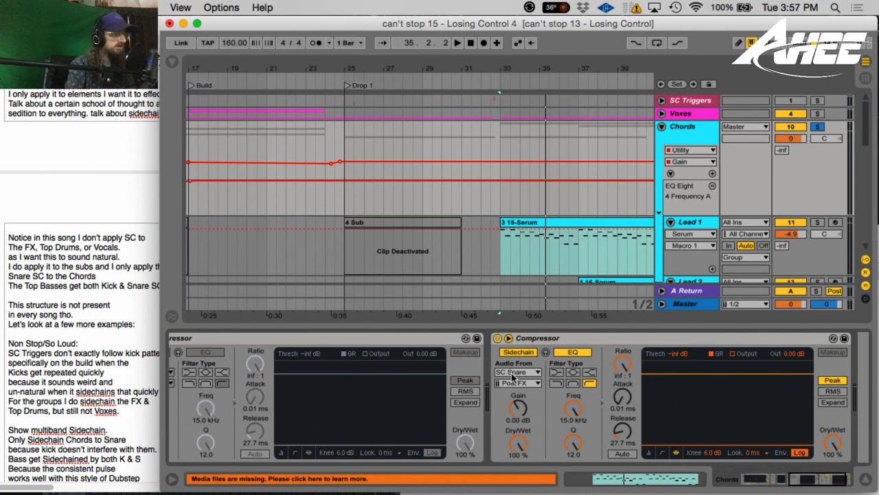
mouse_move(511, 379)
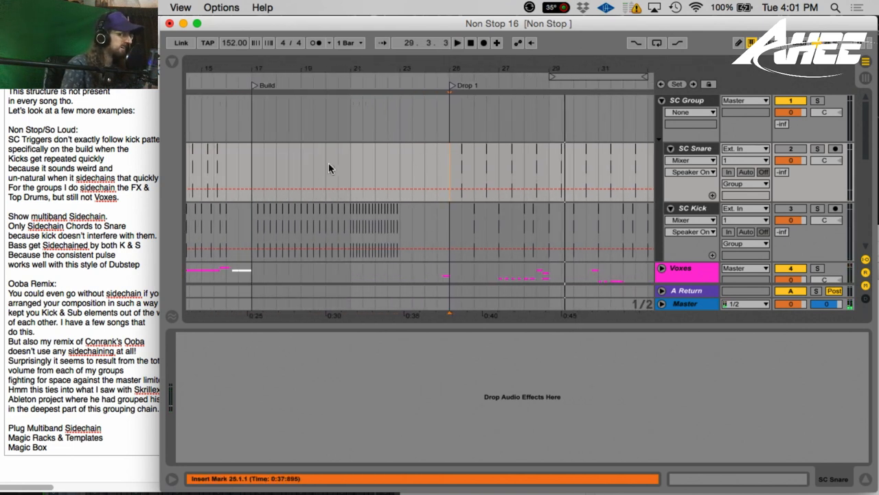
- Place playback at the Build section and scroll across the Non Stop SC Group's snare and kick triggers
click(268, 68)
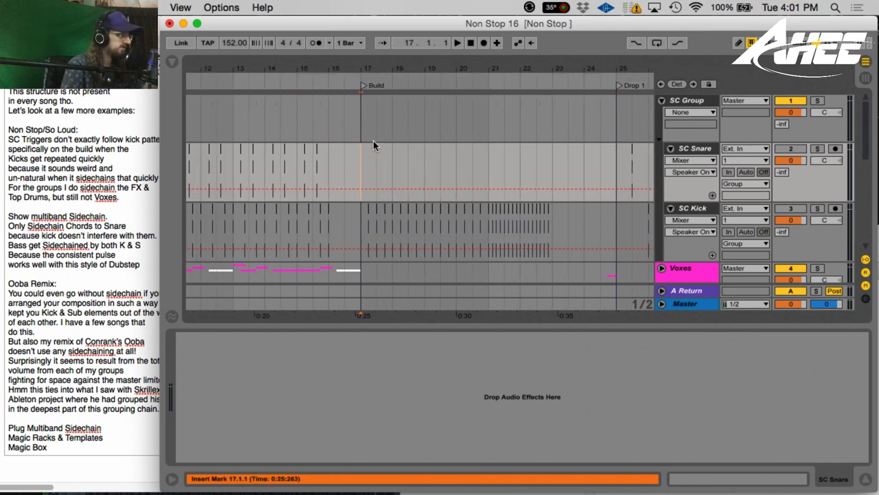
mouse_move(382, 220)
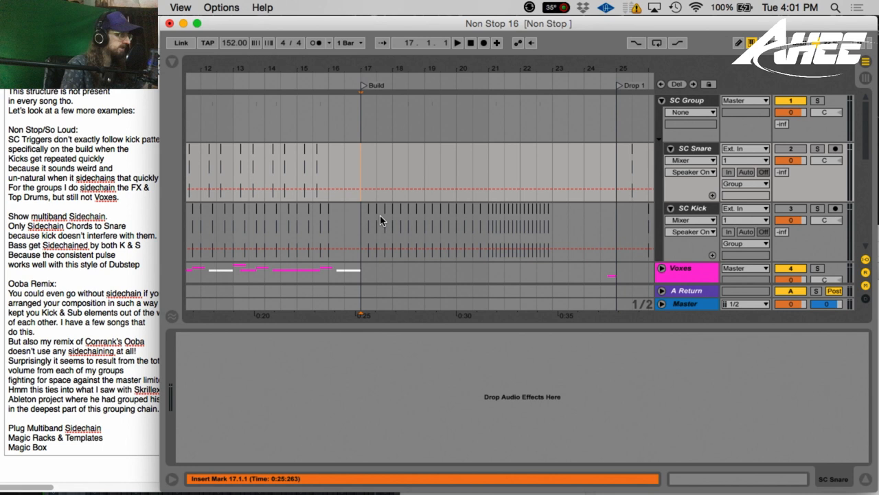
click(457, 43)
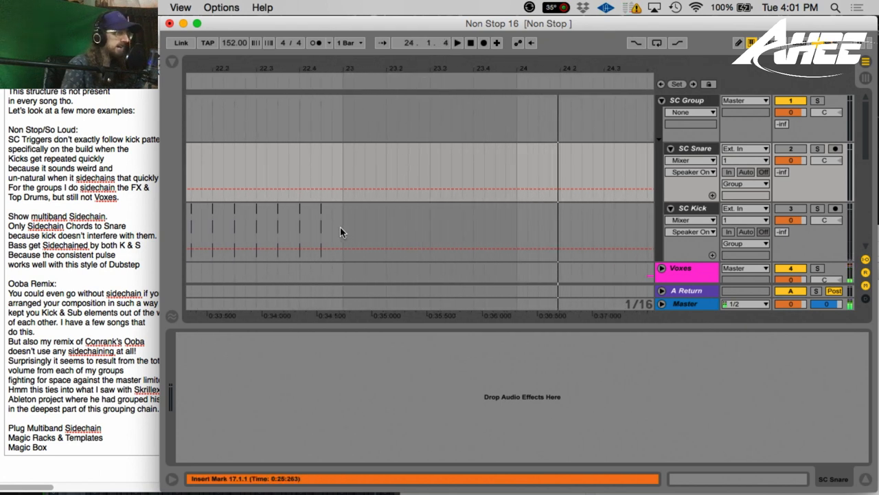
drag(343, 230, 517, 231)
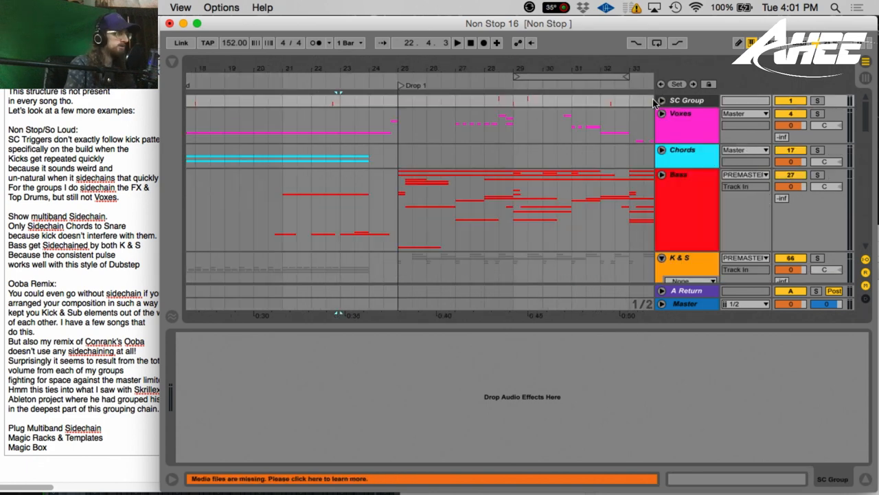
click(678, 175)
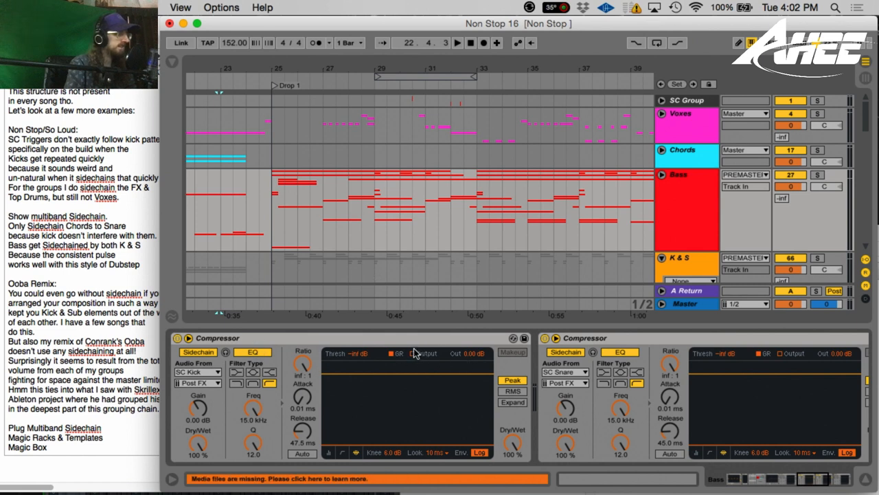
mouse_move(438, 318)
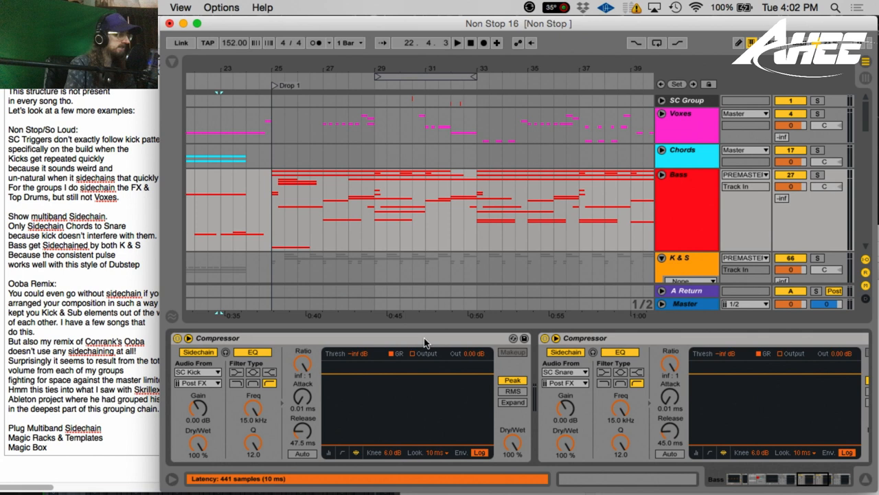
click(286, 204)
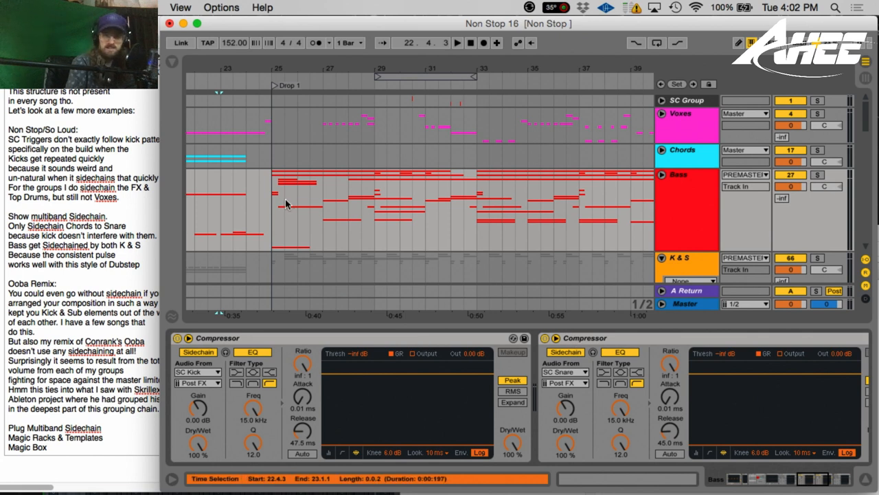
mouse_move(364, 229)
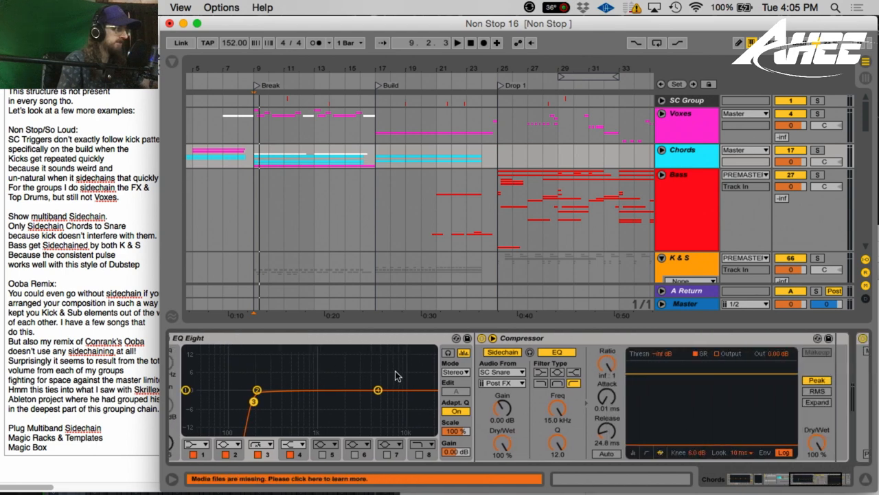
mouse_move(396, 401)
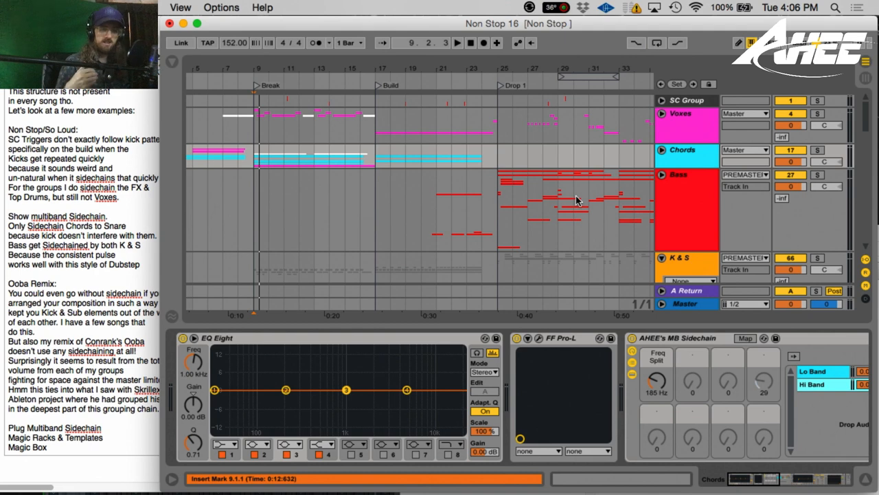
mouse_move(246, 173)
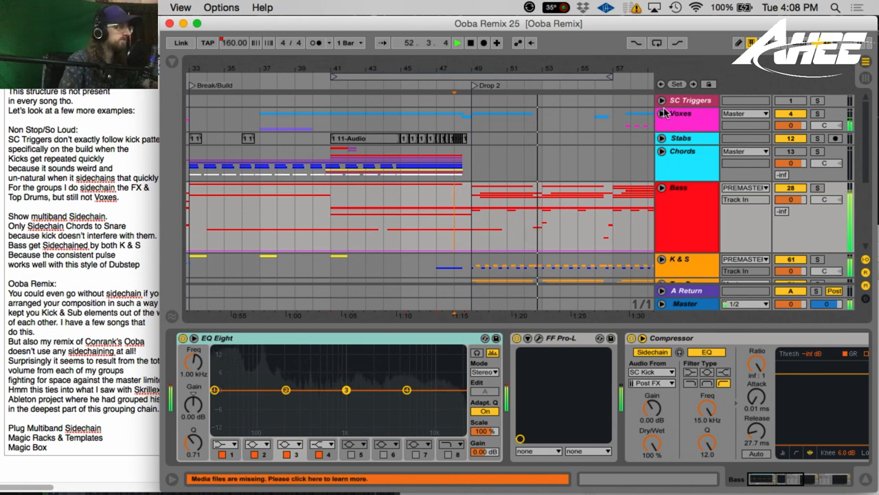
- Unfold the Ooba Remix K & S group to reveal its tracks, including Stomp
click(662, 100)
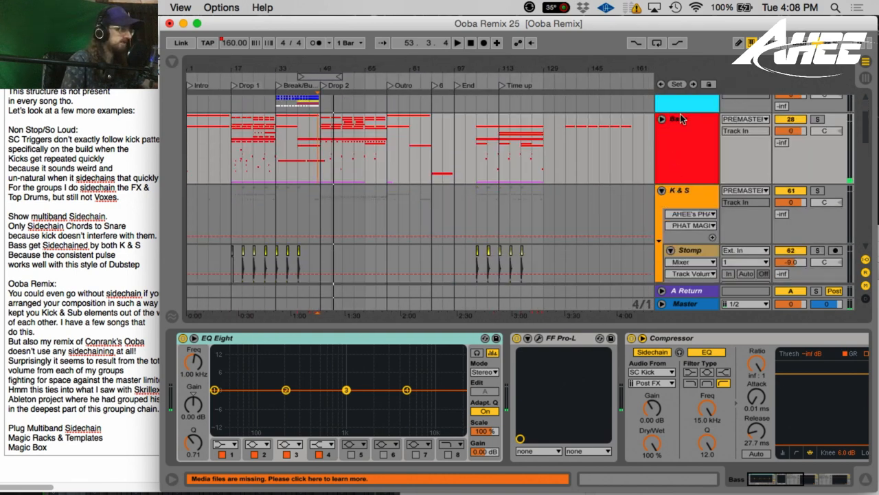
click(458, 43)
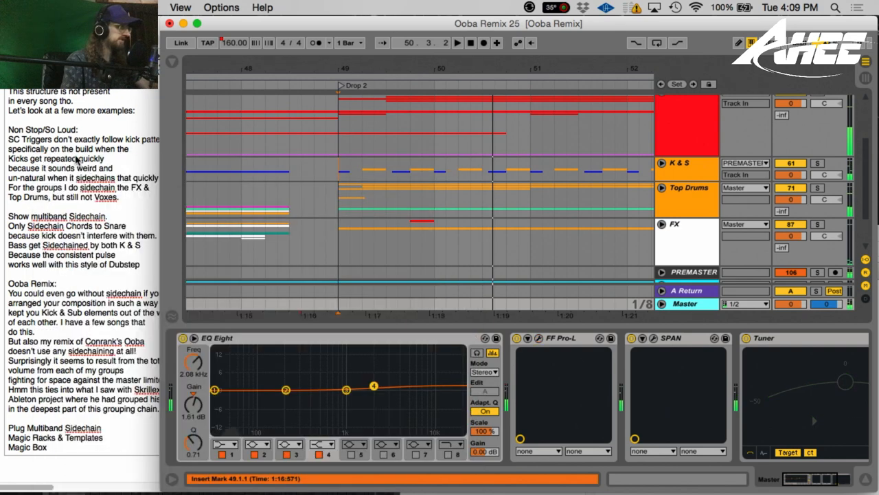
mouse_move(327, 164)
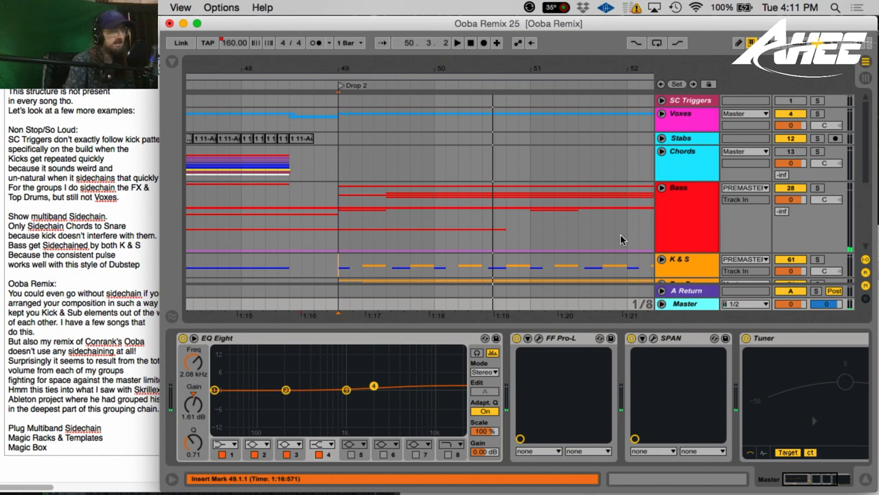
mouse_move(635, 209)
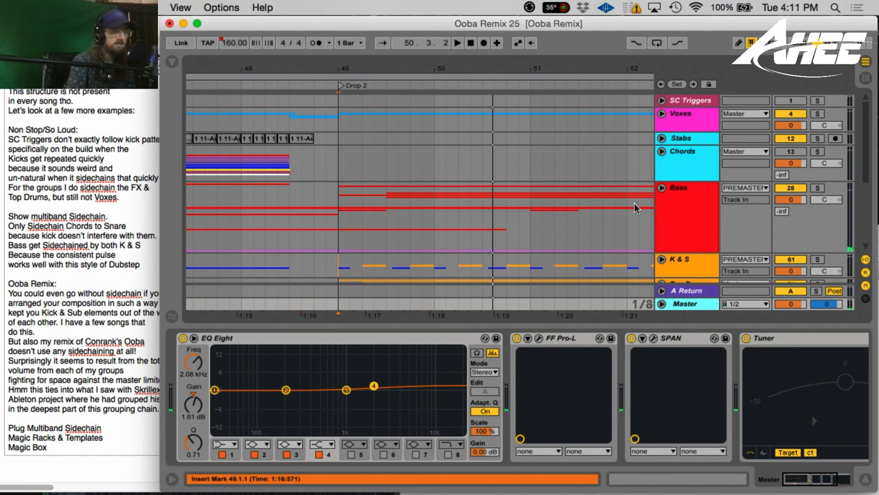
mouse_move(473, 170)
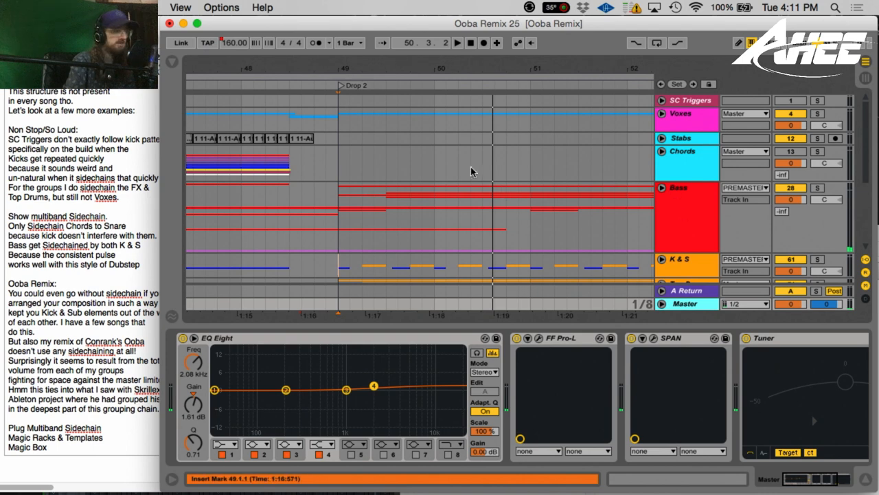
mouse_move(419, 237)
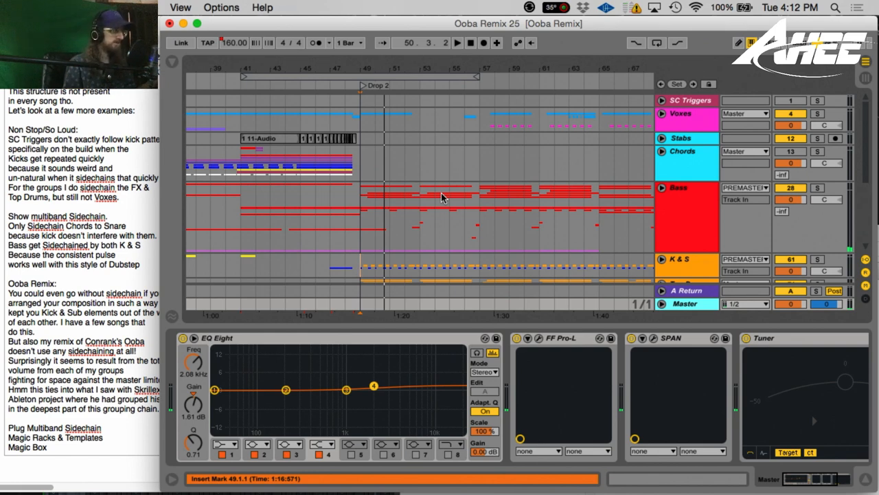
mouse_move(337, 129)
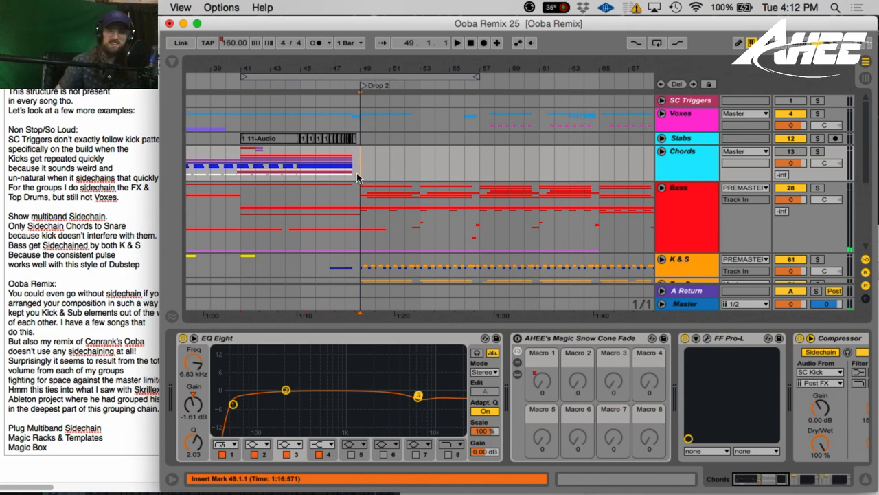
mouse_move(548, 165)
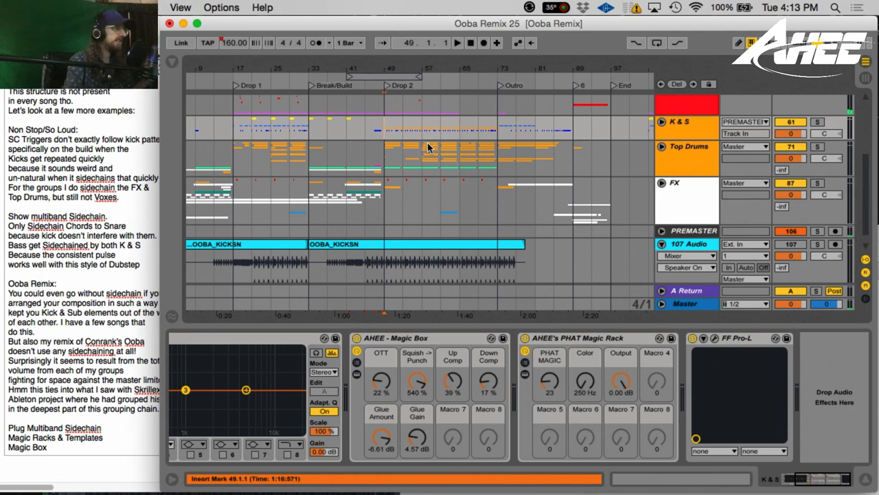
mouse_move(423, 148)
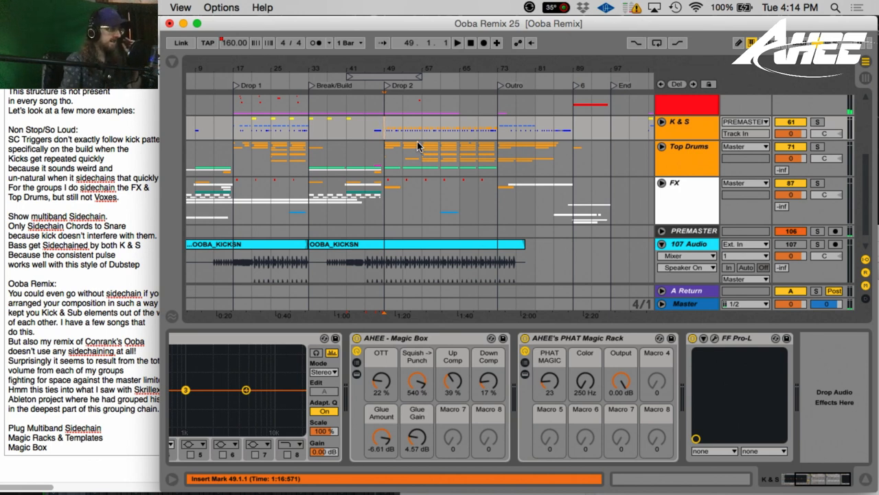
mouse_move(415, 156)
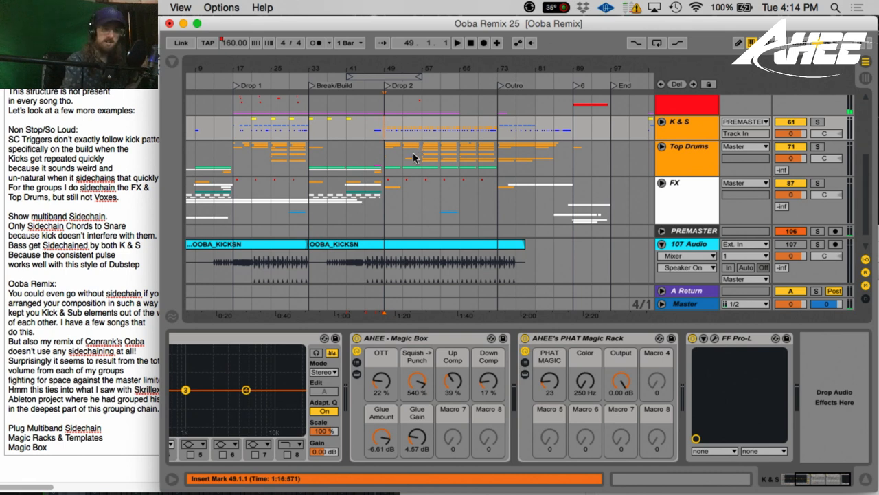